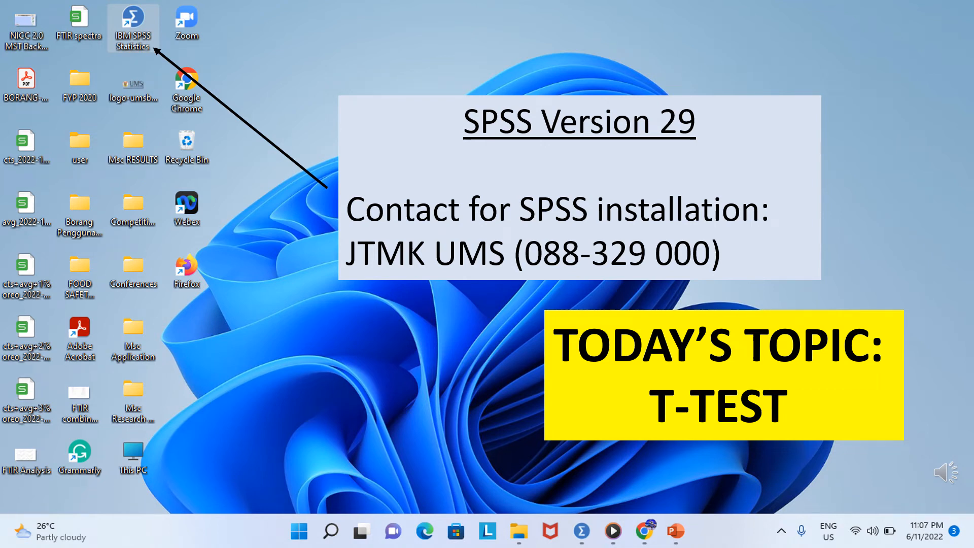
- Launch IBM SPSS Statistics with the ID, Gender, Height and Weight dataset loaded
{"action": "double_click", "coordinate": [132, 28]}
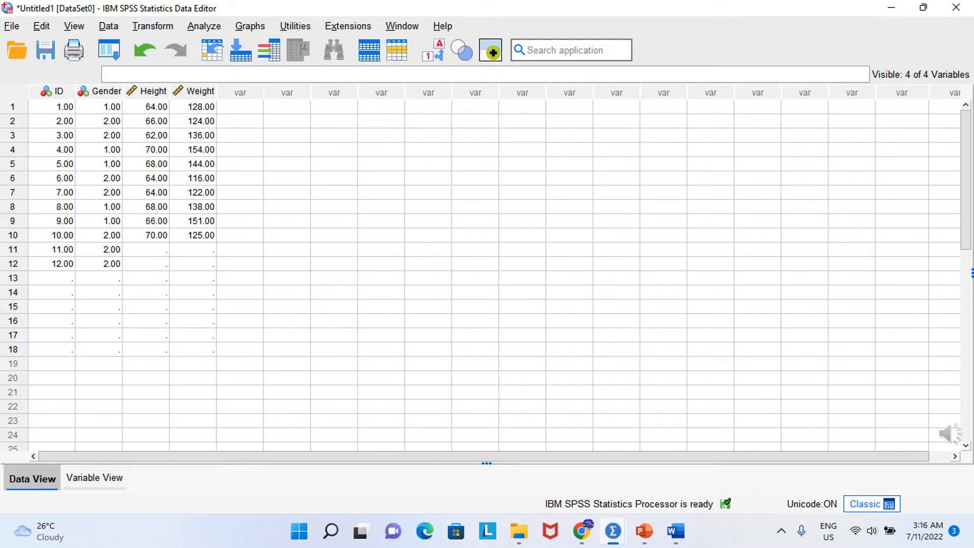
- Show the Analyze menu's Compare Means and Proportions test list
{"action": "left_click", "coordinate": [203, 26]}
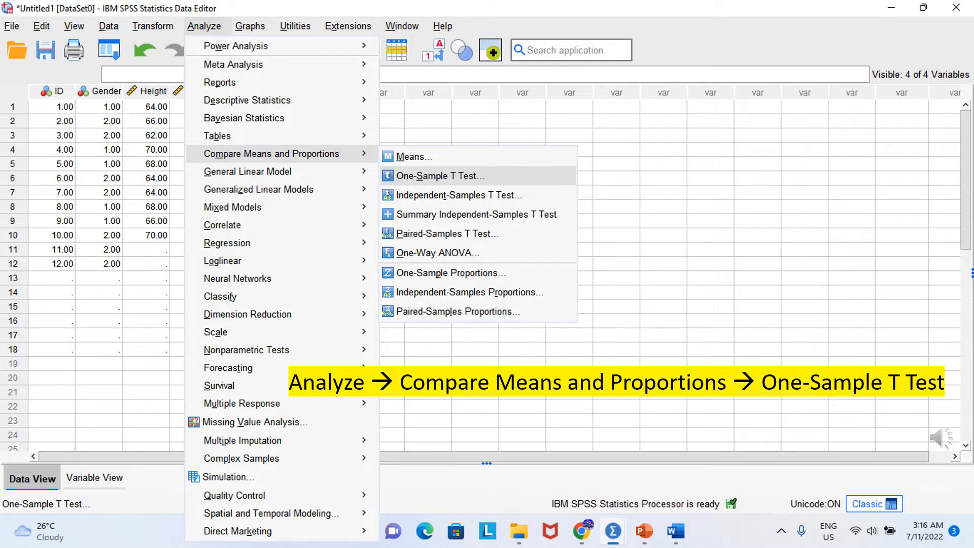
- Run a One-Sample T Test on Height against test value 65 to produce the result tables
{"action": "left_click", "coordinate": [441, 175]}
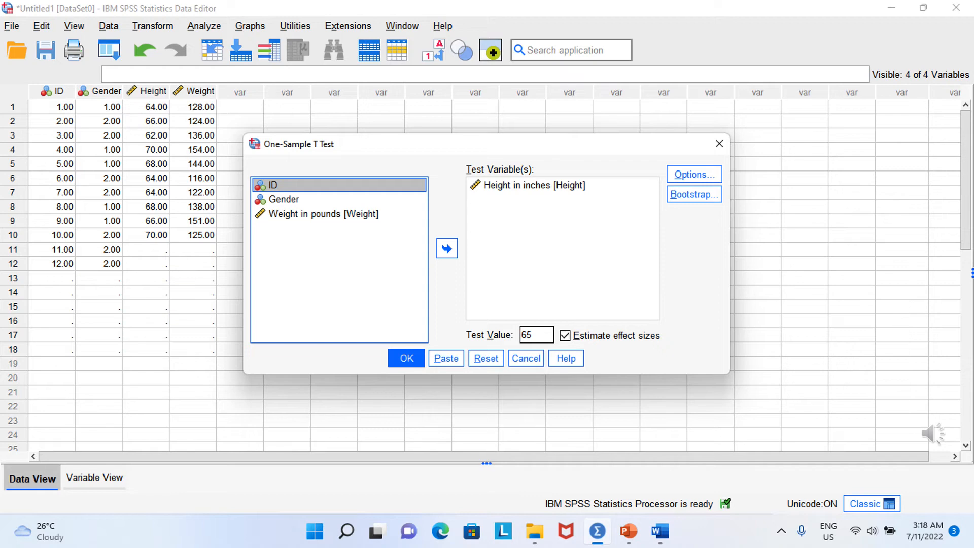
{"action": "left_click", "coordinate": [406, 358]}
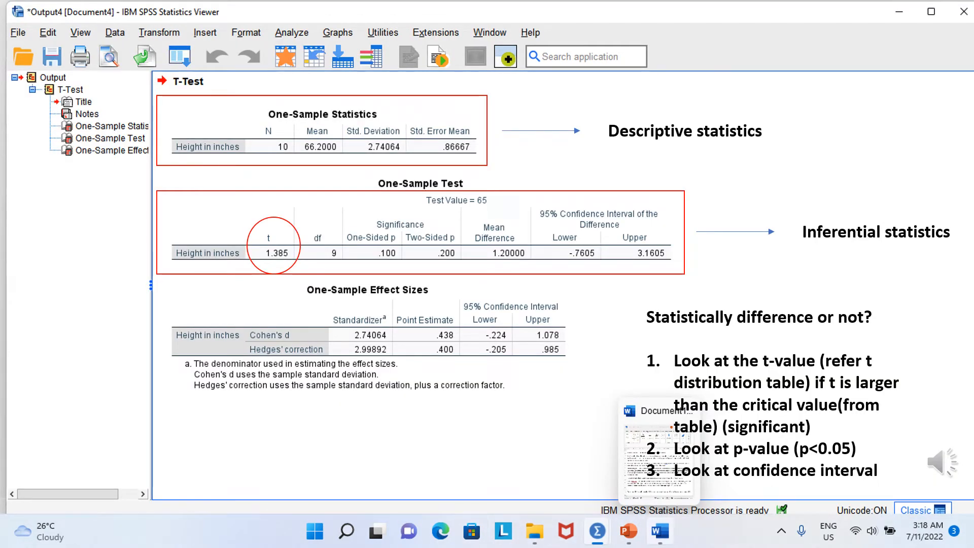